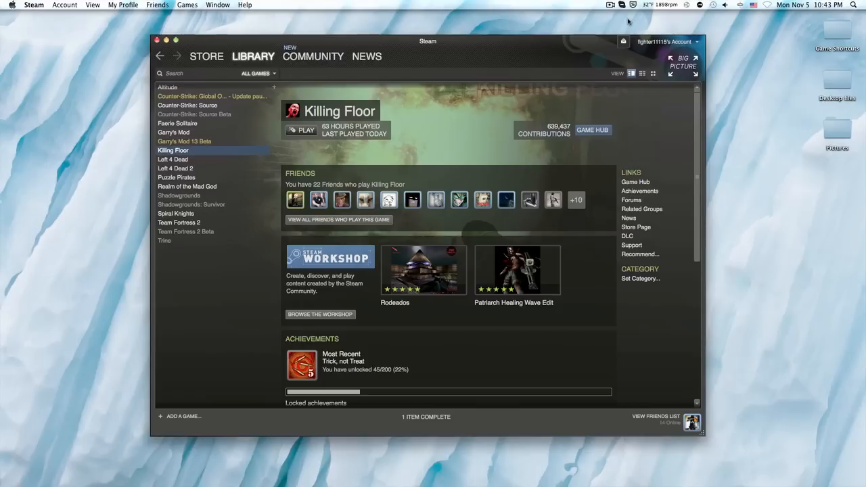
{"action": "mouse_move", "coordinate": [300, 140]}
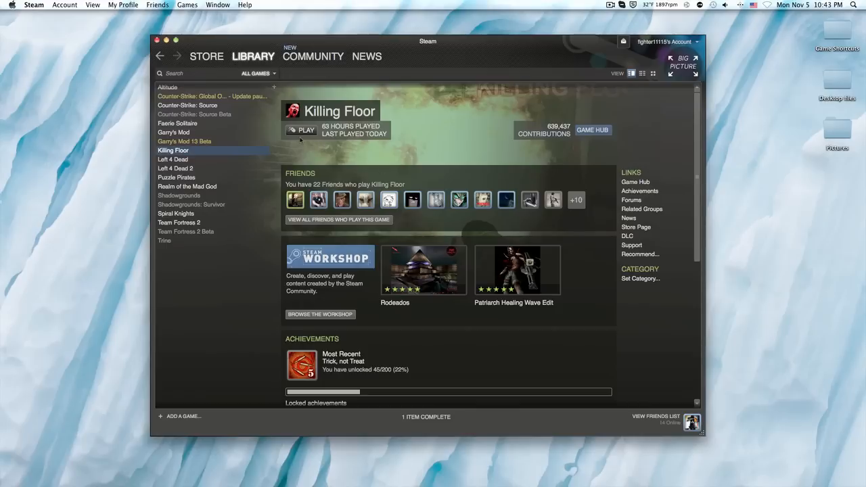
{"action": "mouse_move", "coordinate": [324, 142]}
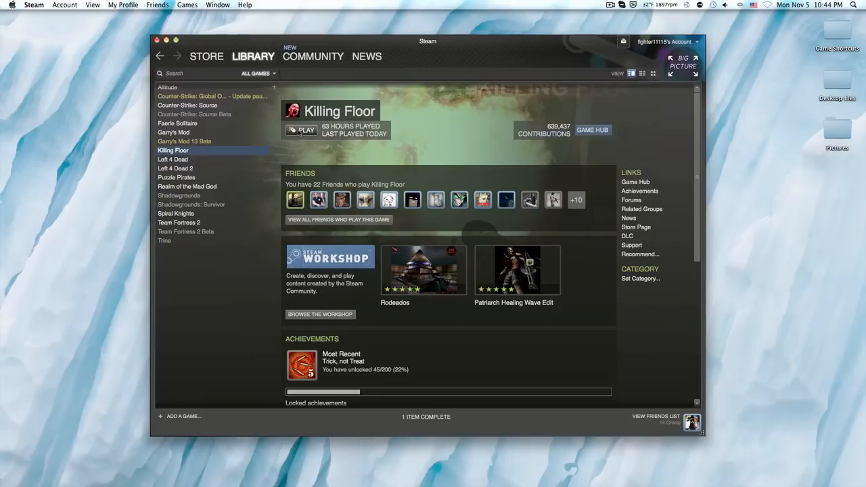
Give Killing Floor the -windowed launch option in its Steam Properties
{"action": "left_click", "coordinate": [305, 130]}
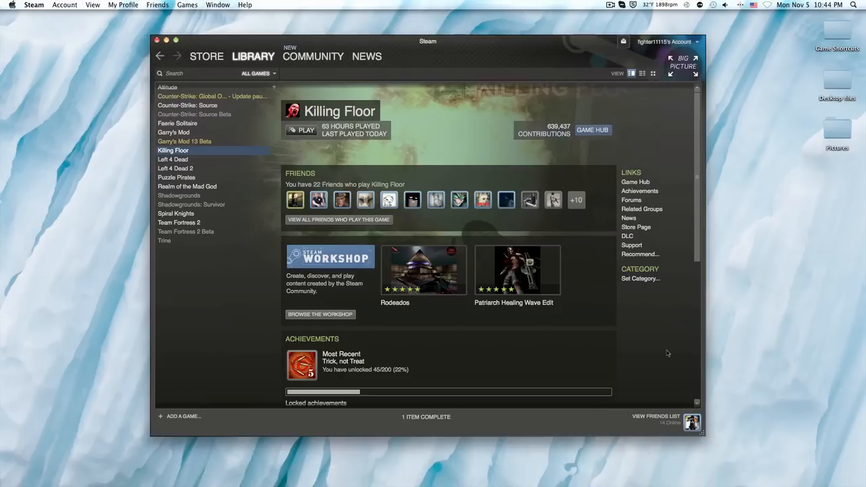
{"action": "mouse_move", "coordinate": [290, 163]}
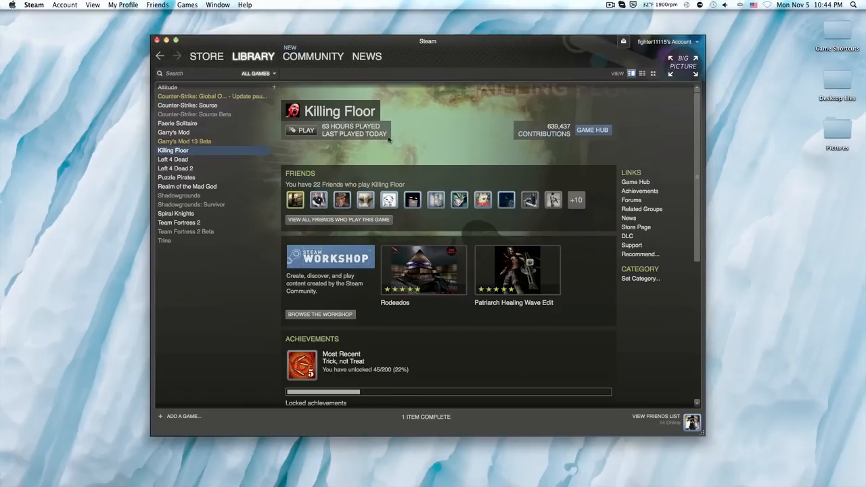
{"action": "mouse_move", "coordinate": [244, 164]}
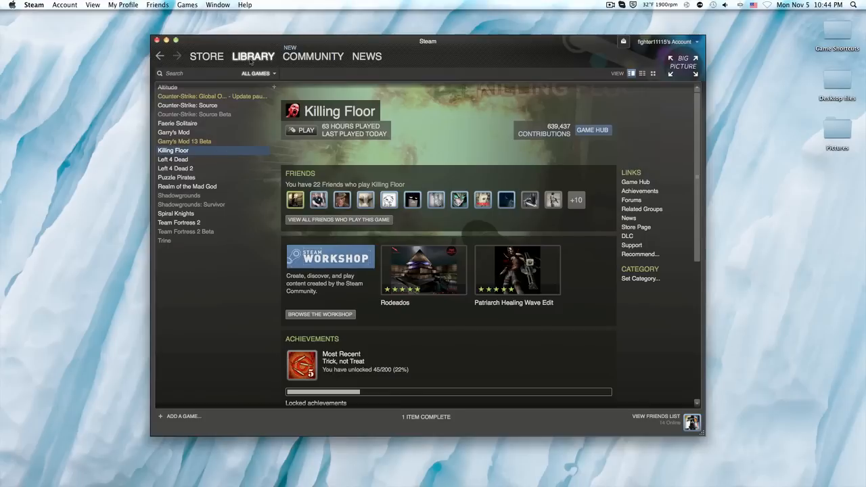
{"action": "right_click", "coordinate": [173, 151]}
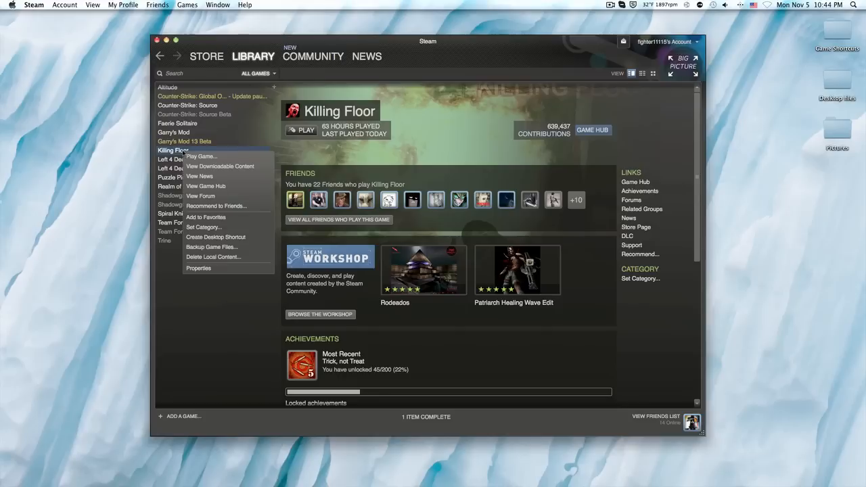
{"action": "mouse_move", "coordinate": [200, 157]}
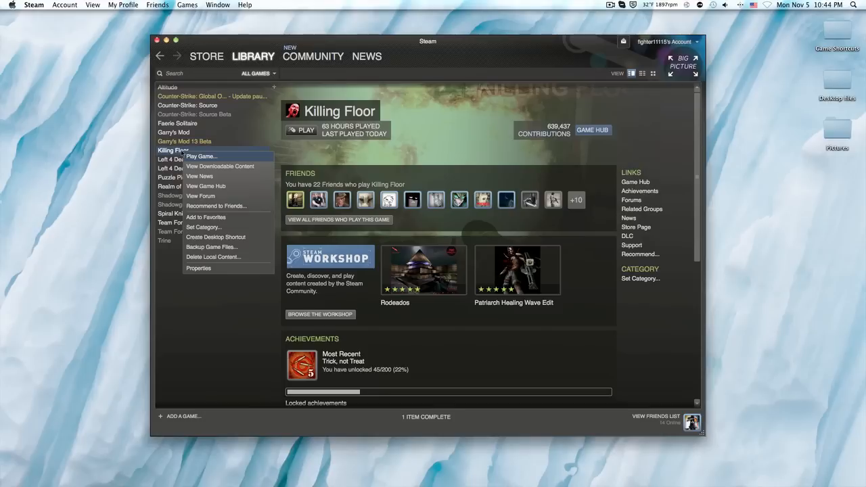
{"action": "mouse_move", "coordinate": [198, 268]}
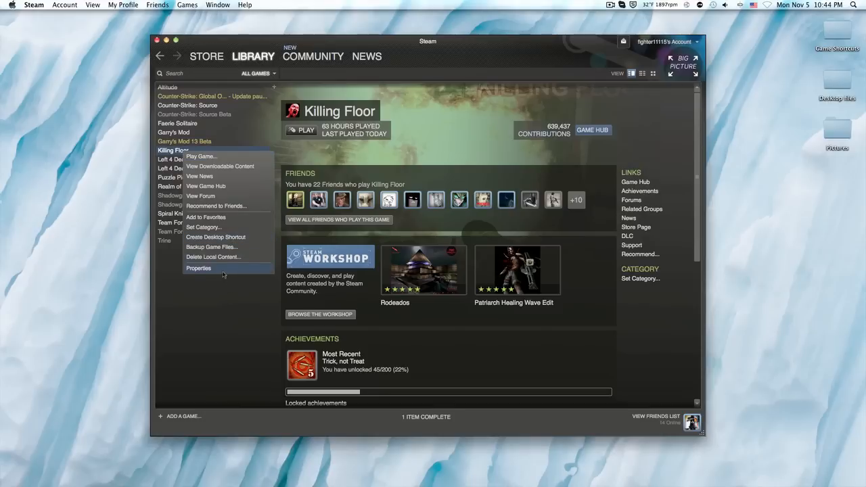
{"action": "mouse_move", "coordinate": [223, 270]}
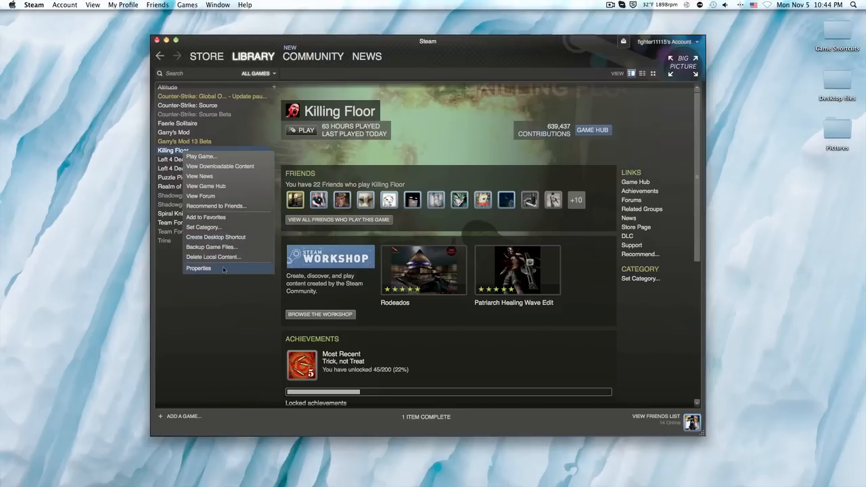
{"action": "mouse_move", "coordinate": [219, 165]}
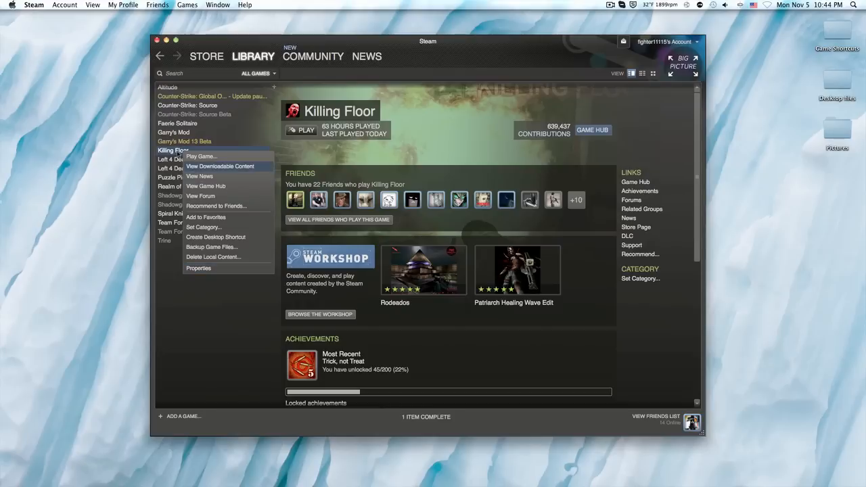
{"action": "mouse_move", "coordinate": [198, 268]}
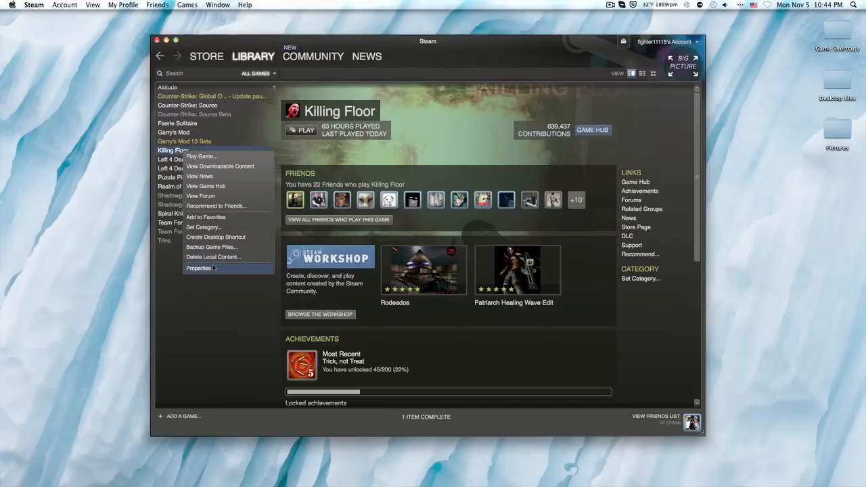
{"action": "left_click", "coordinate": [198, 268]}
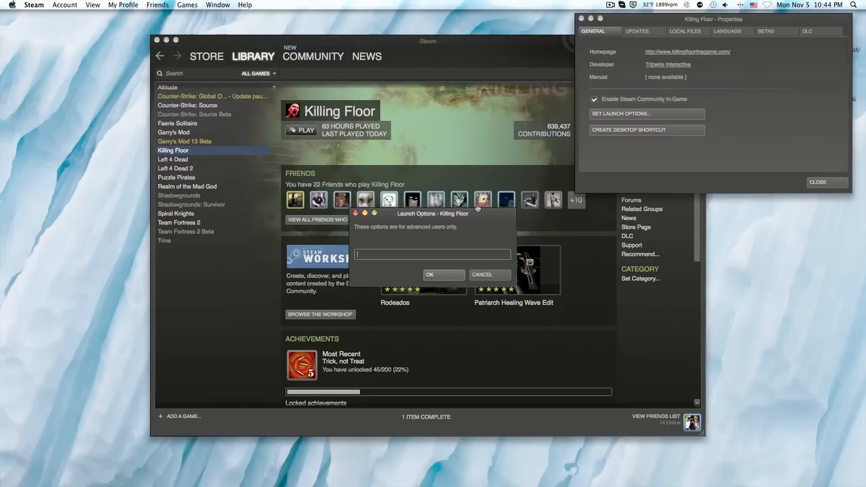
{"action": "type", "text": "-window"}
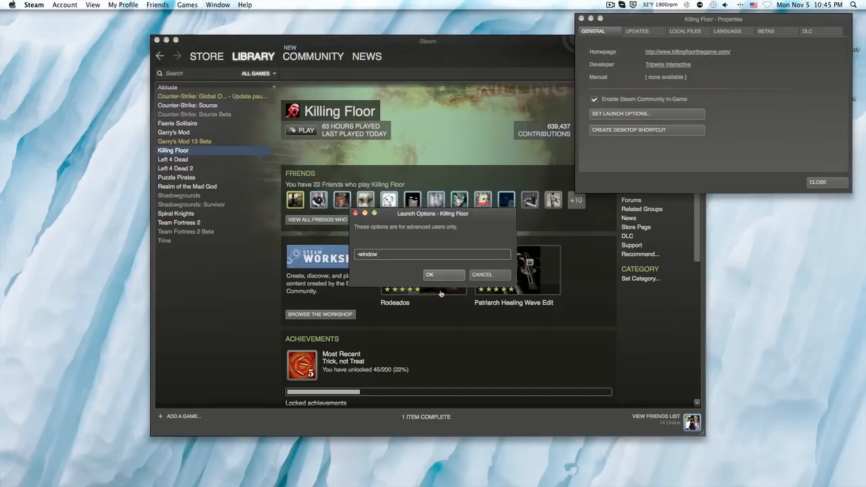
Confirm the launch option and start Killing Floor to its main menu
{"action": "left_click", "coordinate": [444, 273]}
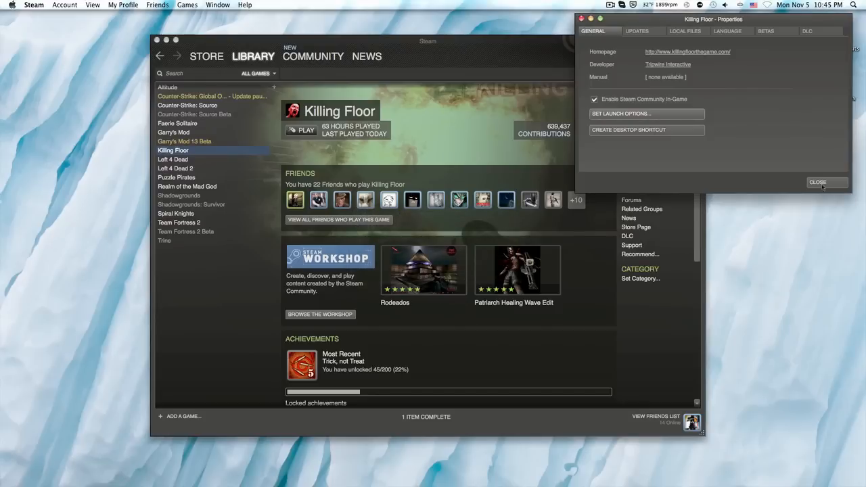
{"action": "left_click", "coordinate": [817, 182]}
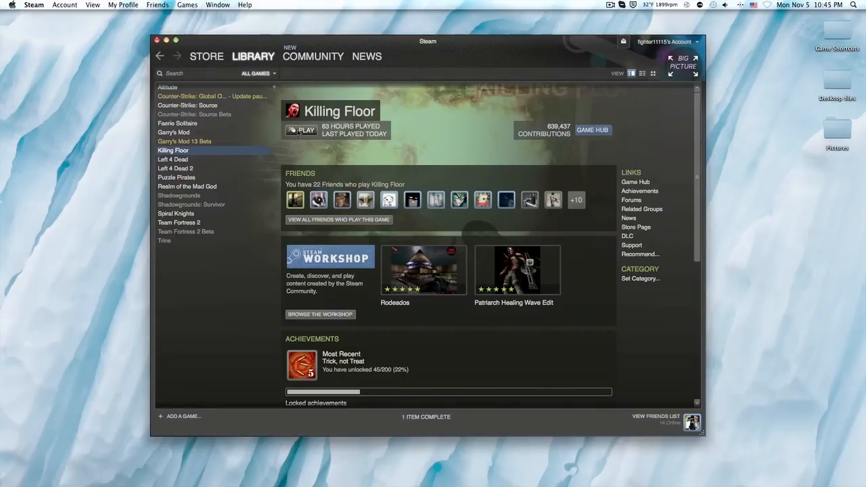
{"action": "left_click", "coordinate": [300, 130]}
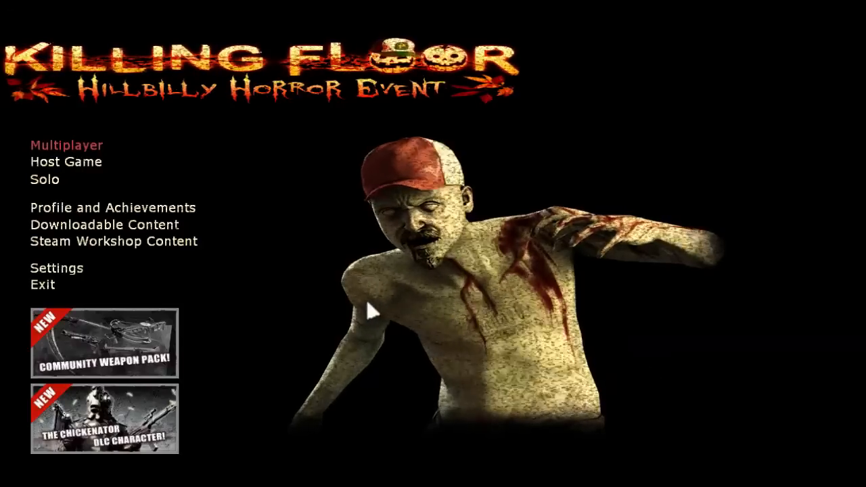
{"action": "mouse_move", "coordinate": [323, 301]}
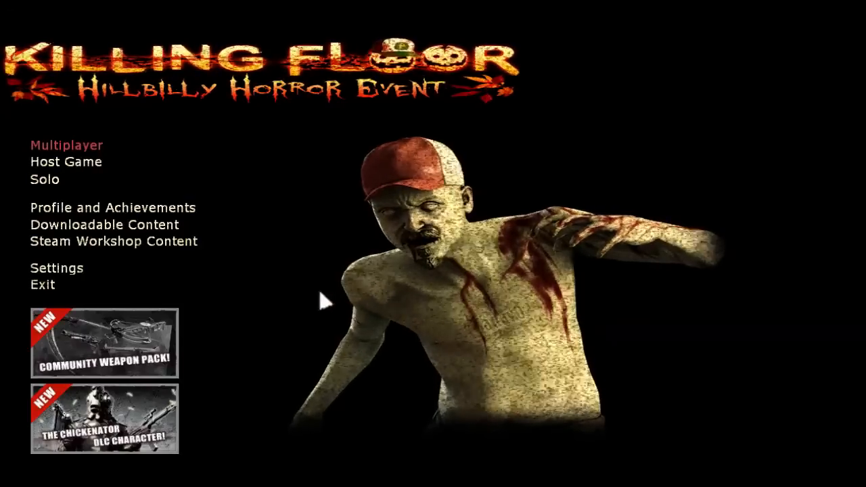
{"action": "mouse_move", "coordinate": [56, 269]}
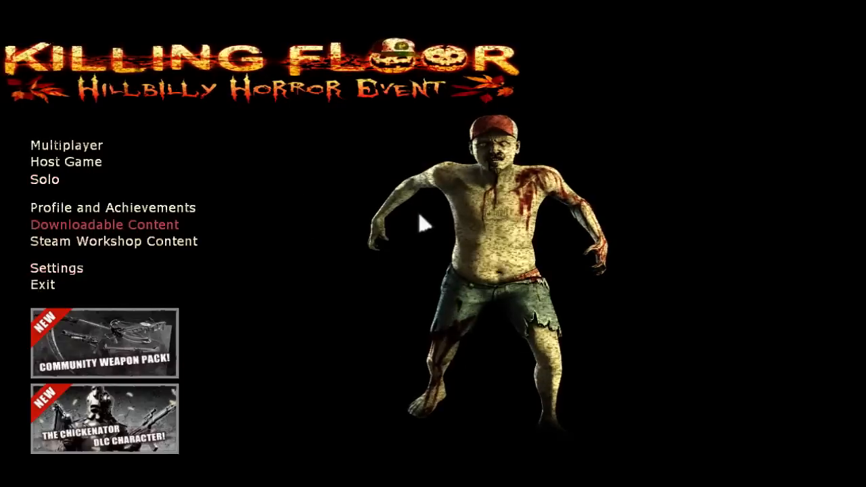
{"action": "mouse_move", "coordinate": [114, 208]}
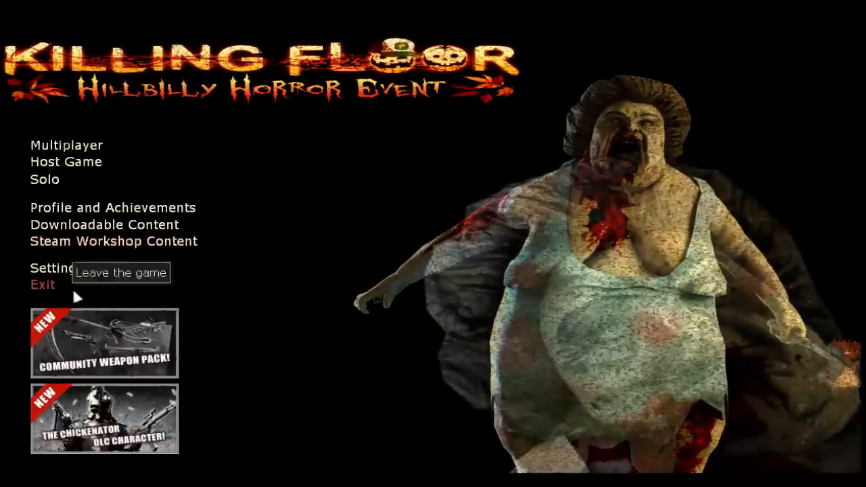
{"action": "mouse_move", "coordinate": [298, 256]}
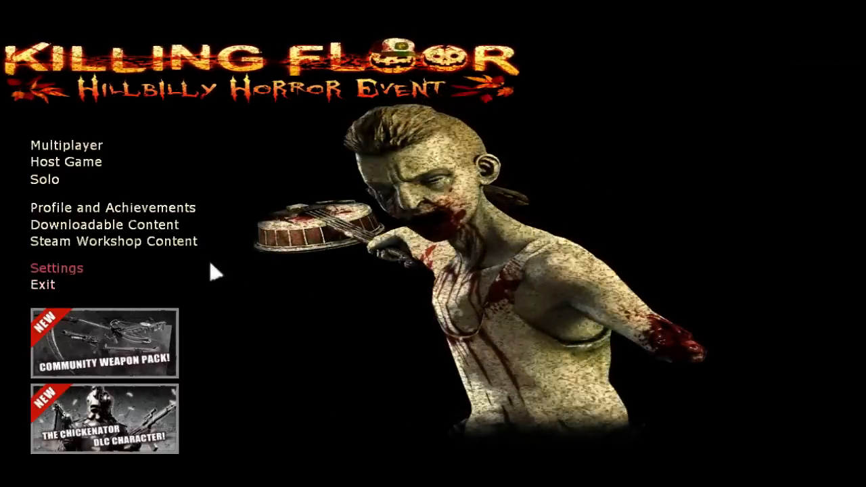
{"action": "mouse_move", "coordinate": [112, 241]}
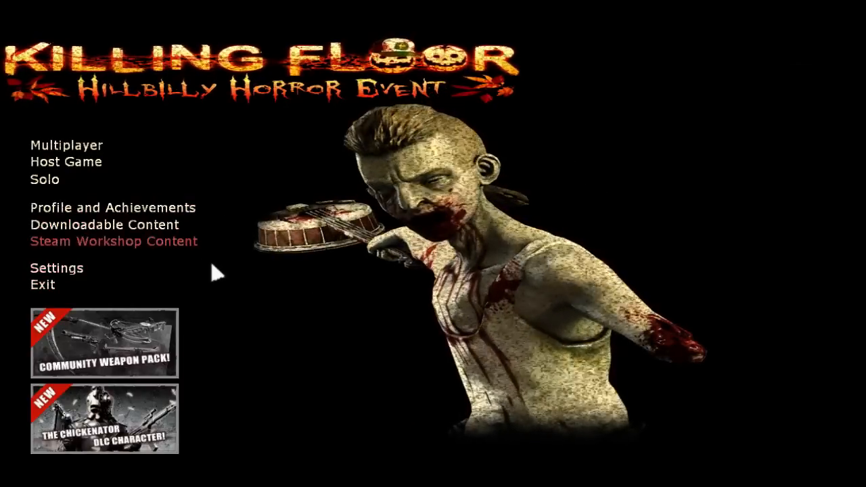